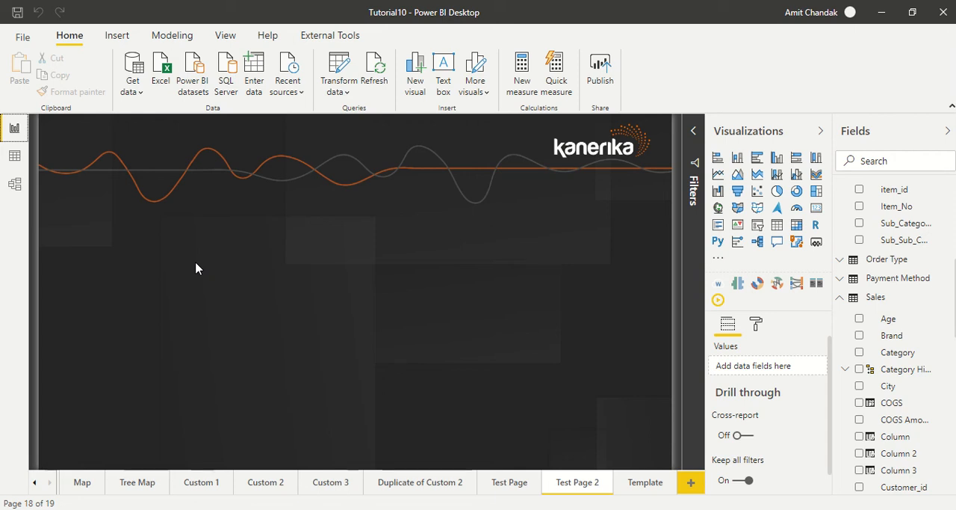
mouse_move(120, 229)
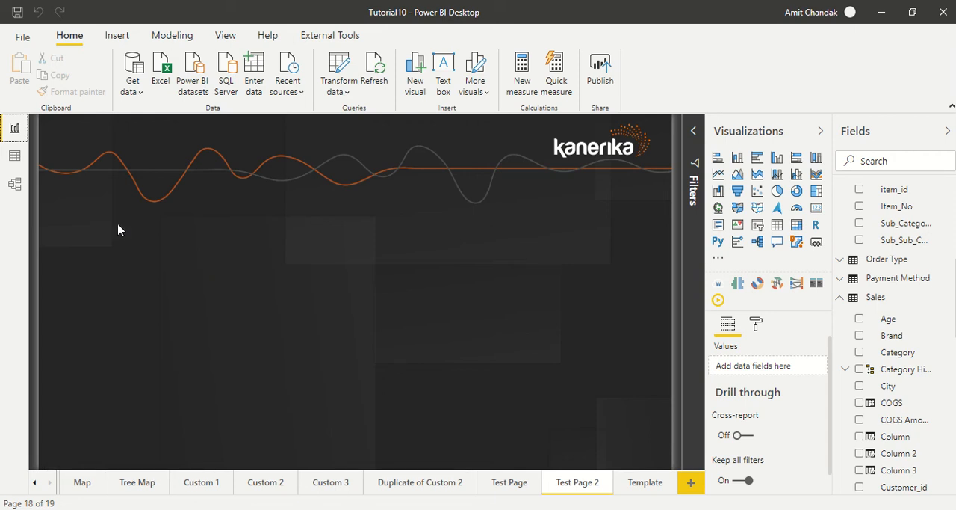
Switch to Data view and scroll the Sales table right to the Net column
click(14, 155)
text(item)
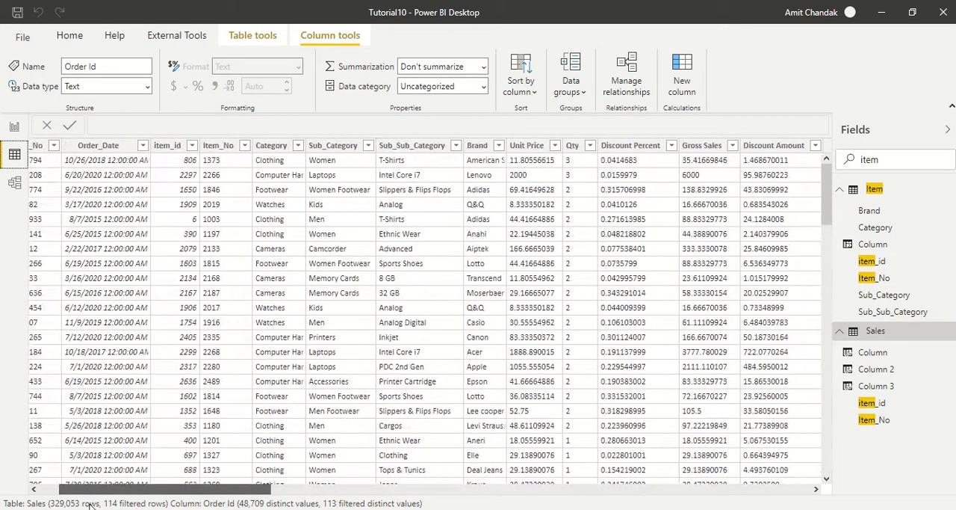
scroll(right, 3)
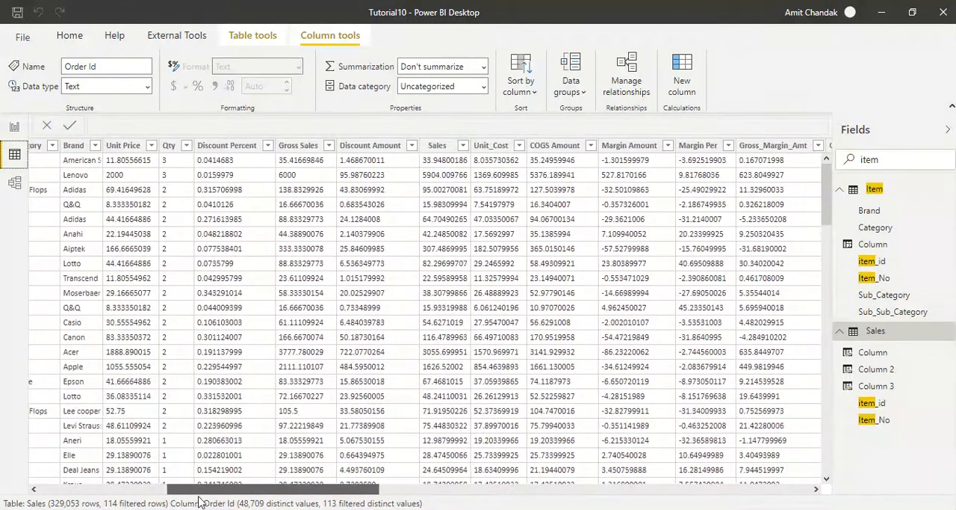
drag(210, 490, 336, 489)
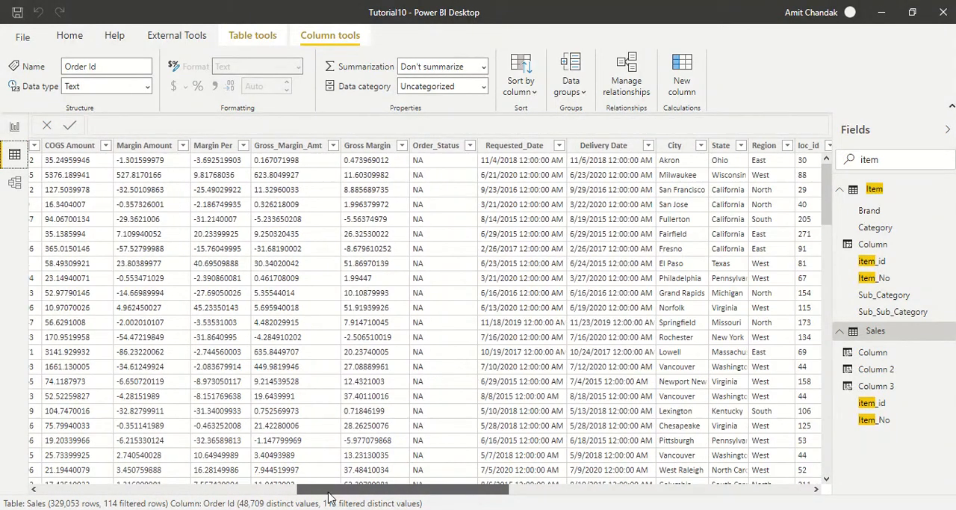
scroll(right, 3)
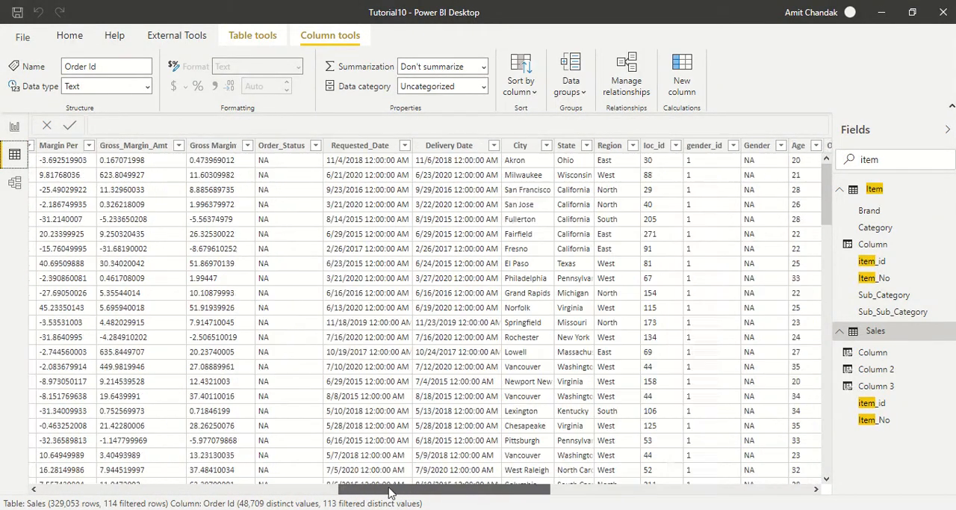
scroll(right, 3)
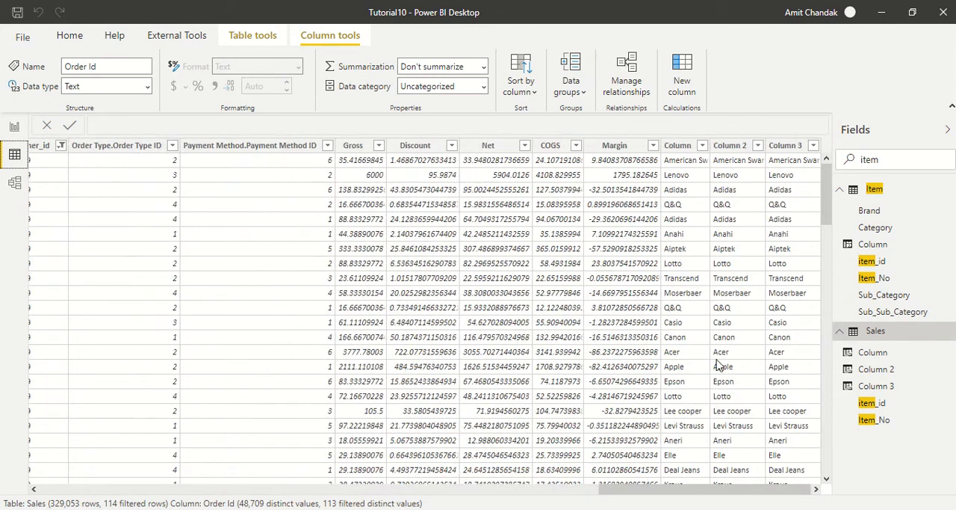
click(488, 145)
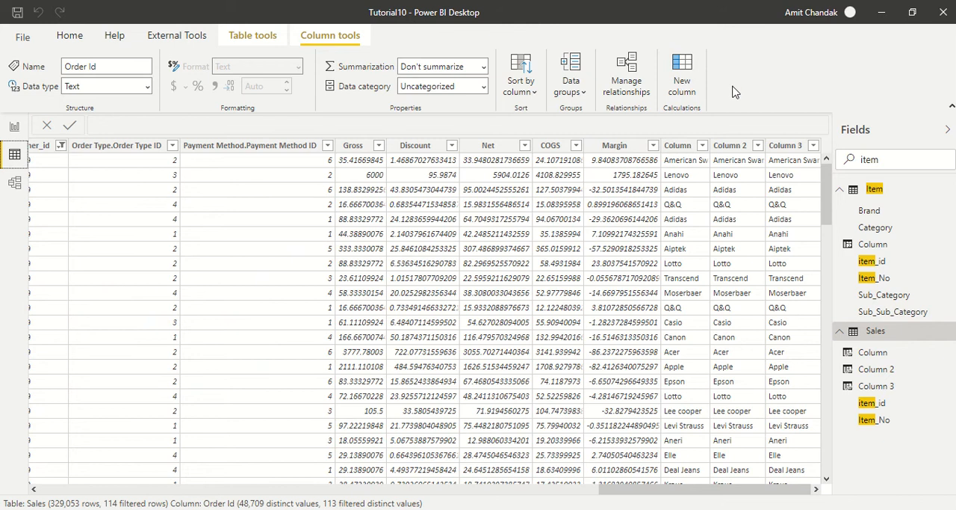
Create column Over All Rank = RANKX(ALL(Sales),[Net],,DESC,Dense)
click(249, 145)
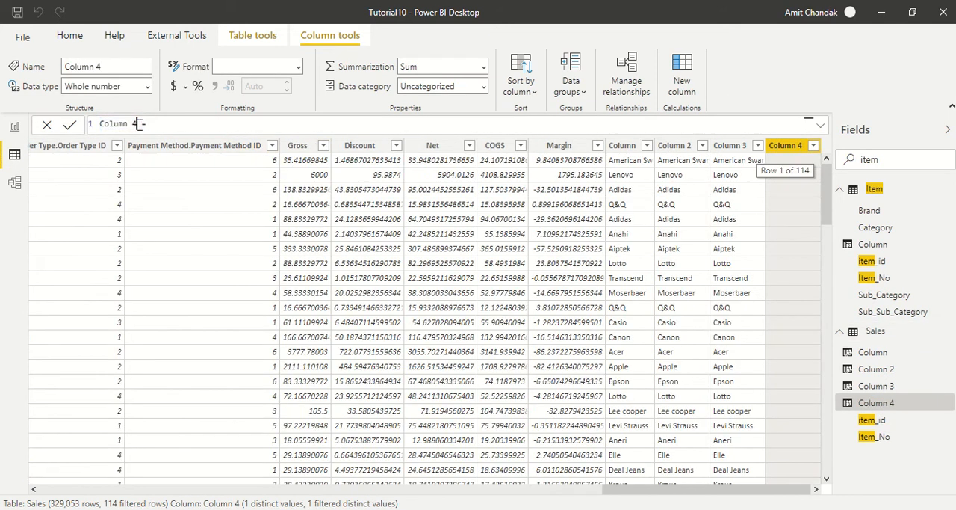
text(Over All Ra =)
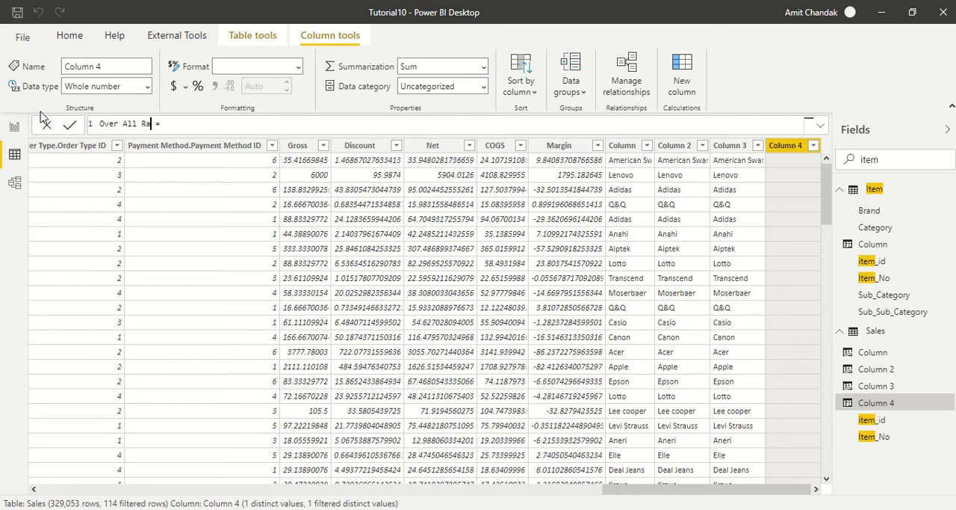
text(R)
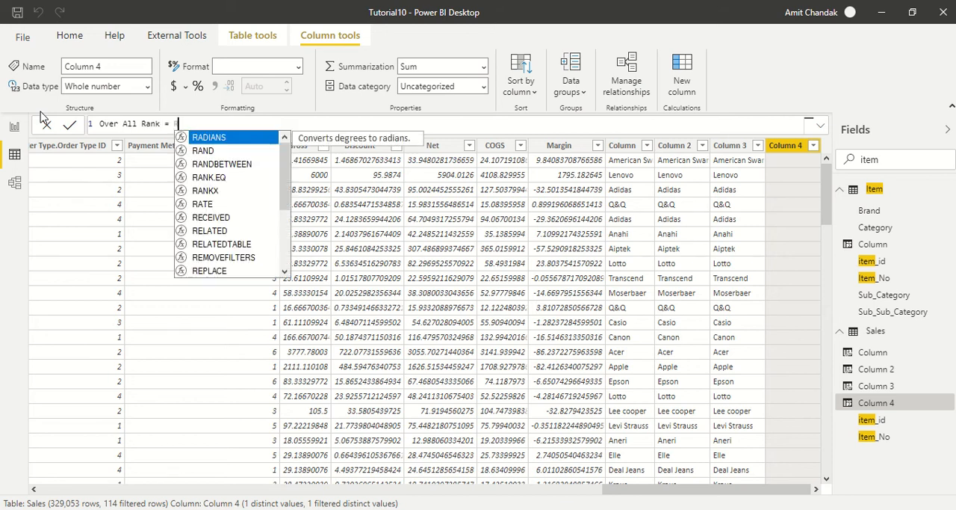
text(Rankx()
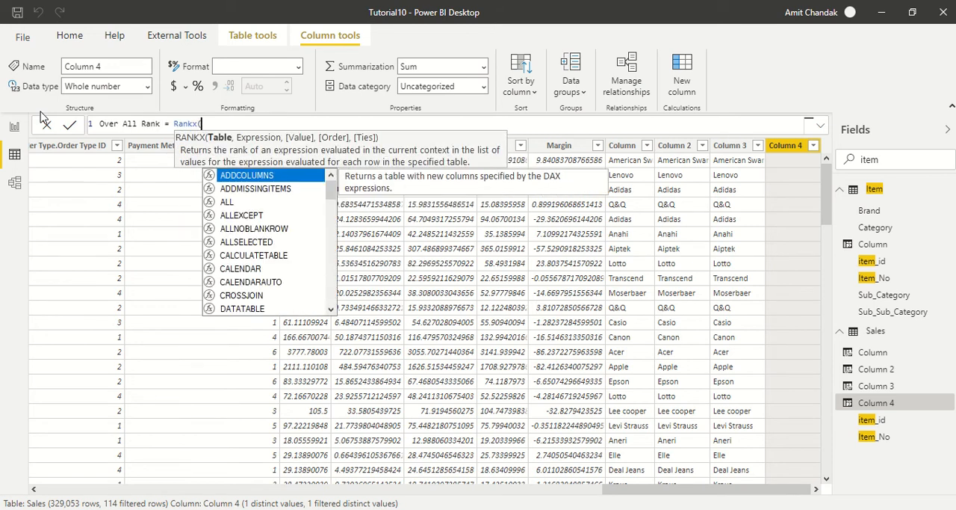
text(all(sa)
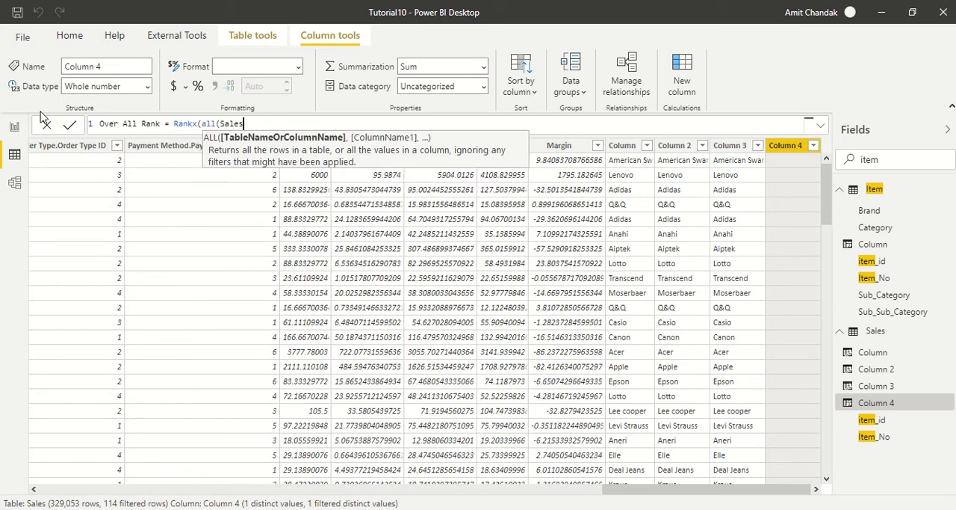
text(,)
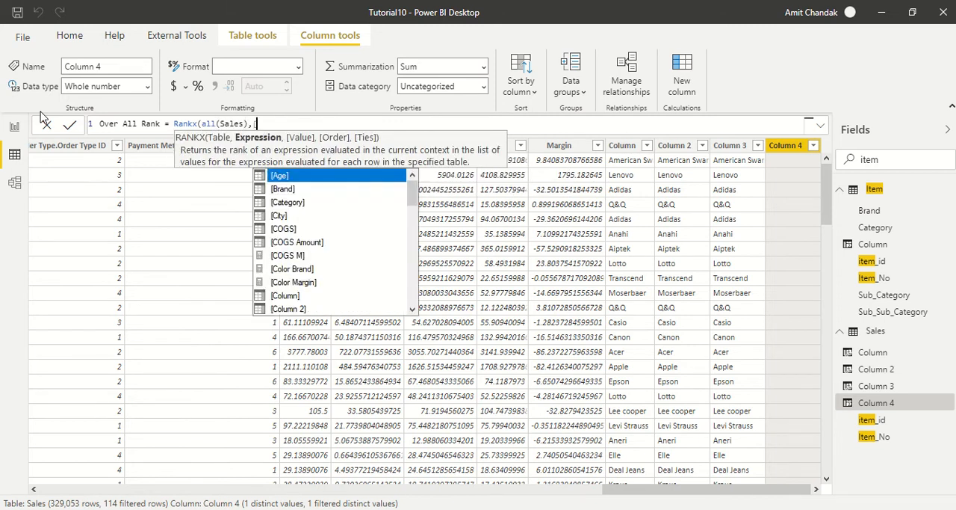
text([Net])
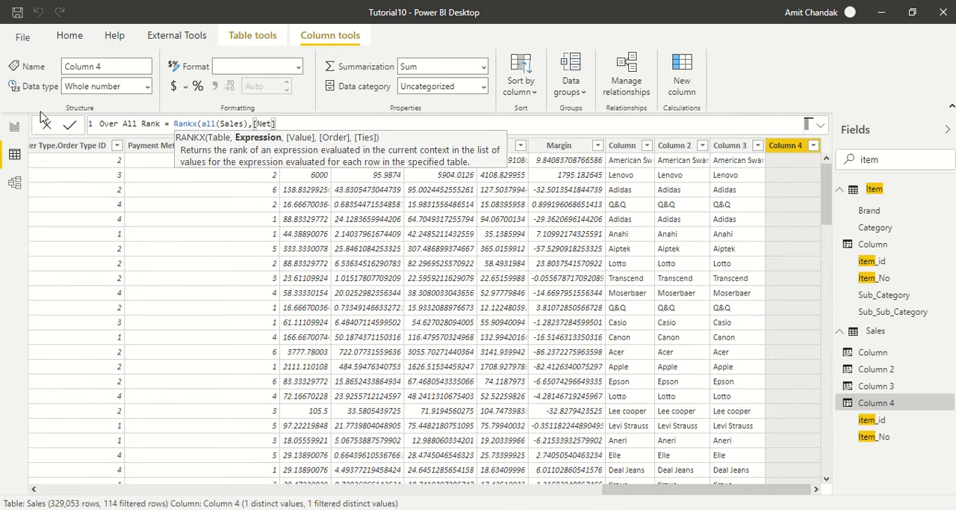
text(,,)
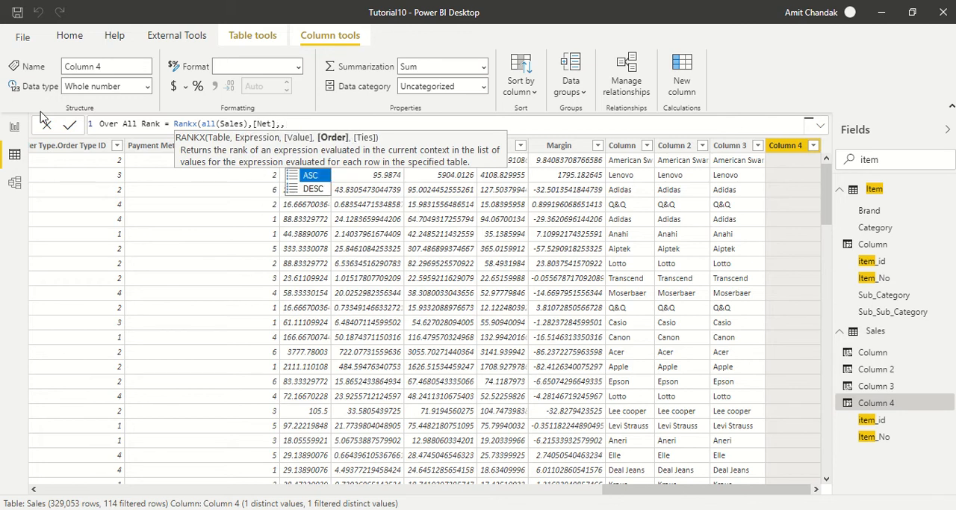
click(312, 188)
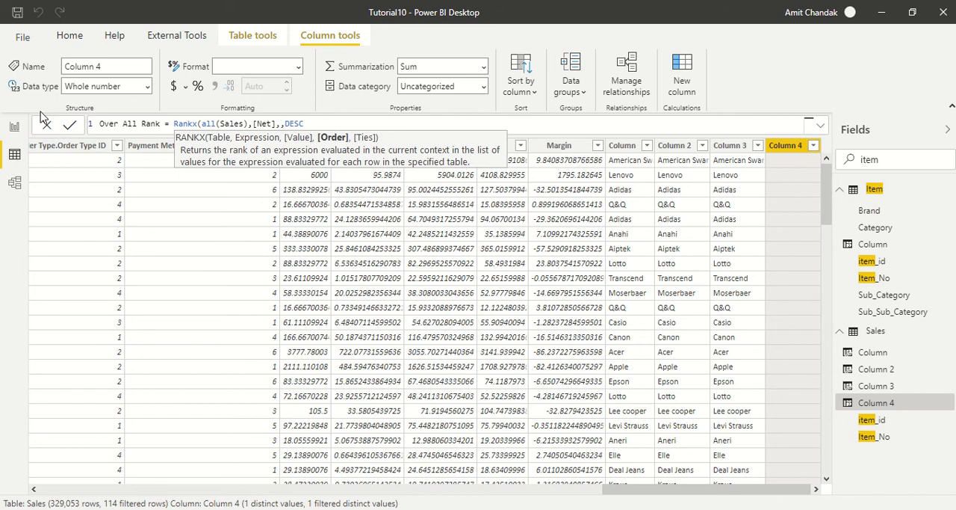
text(,)
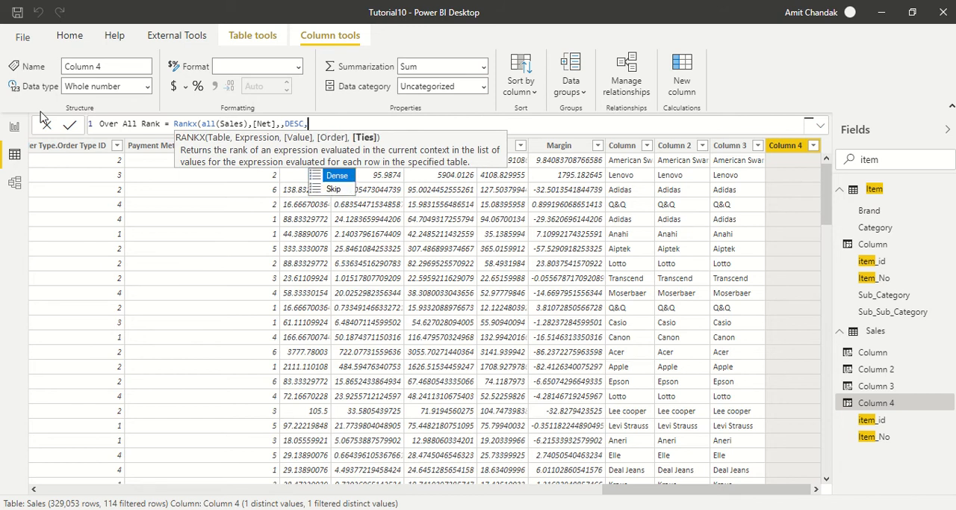
click(336, 175)
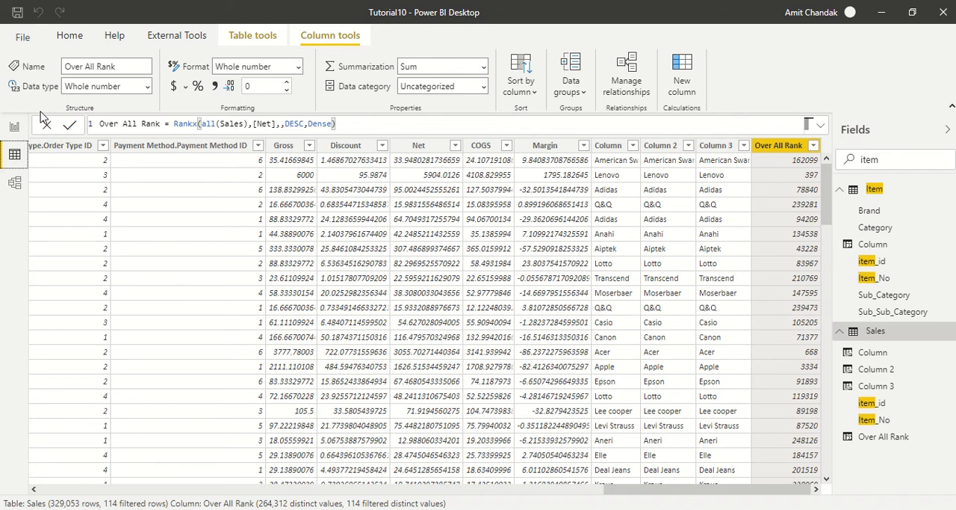
mouse_move(811, 157)
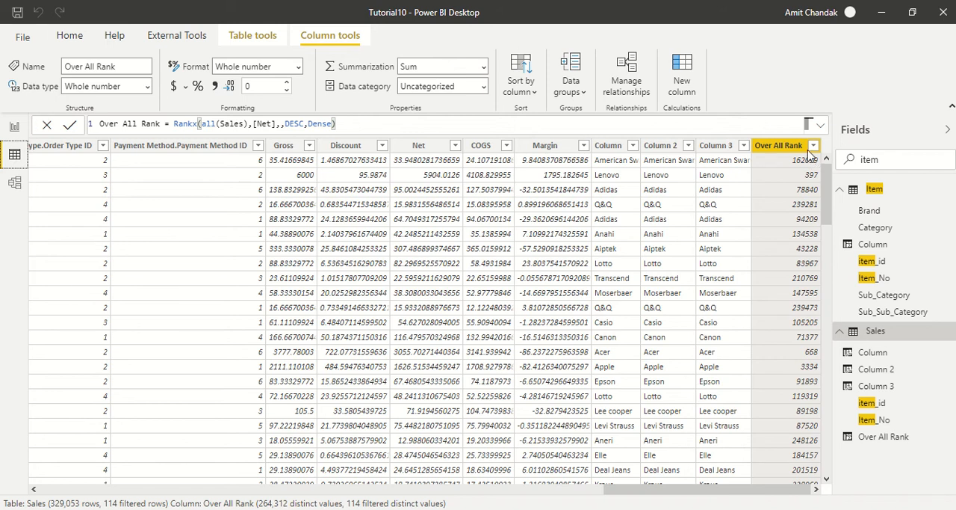
Sort Sales by Over All Rank, clear filters, and begin another calculated column
click(813, 145)
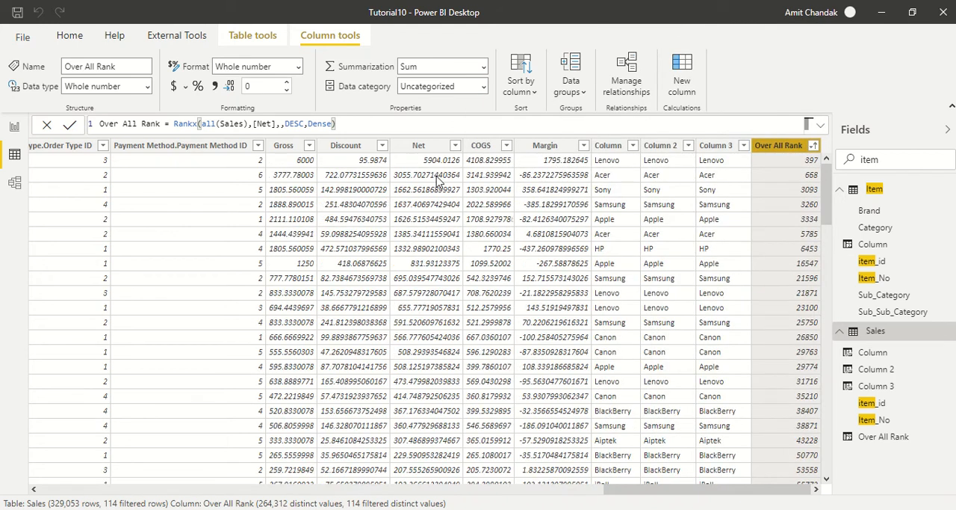
mouse_move(410, 212)
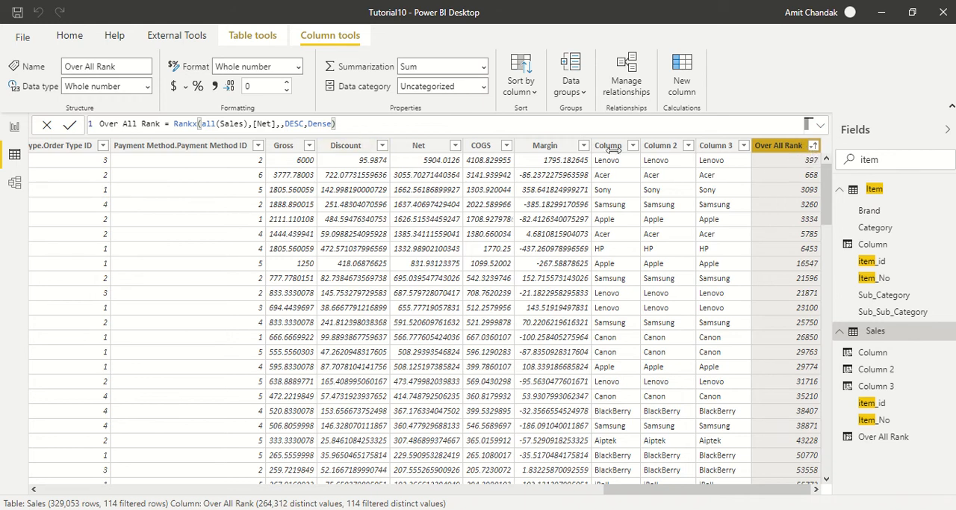
click(814, 145)
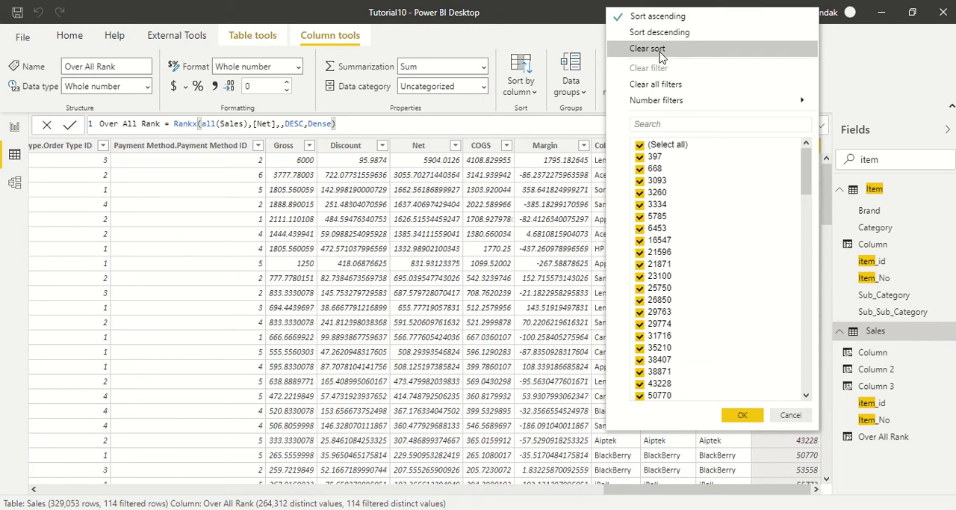
click(647, 48)
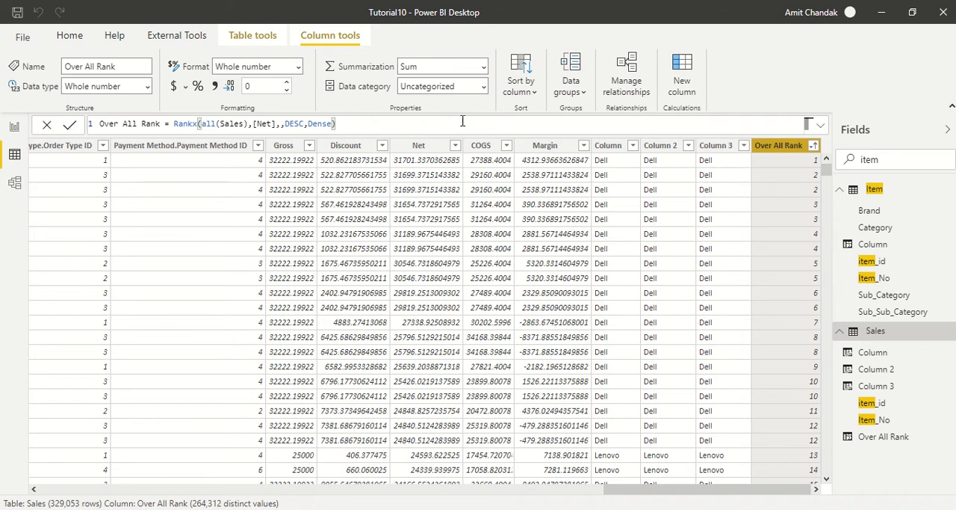
mouse_move(461, 123)
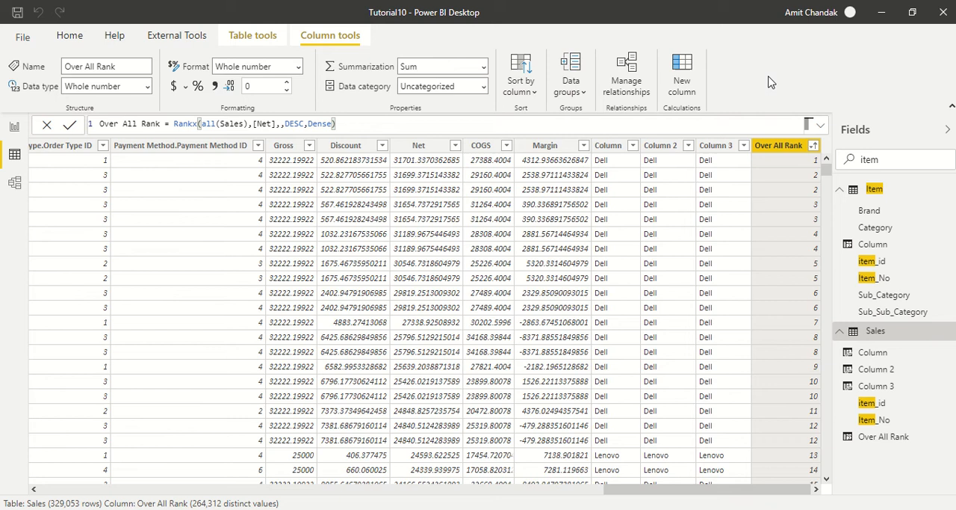
click(680, 75)
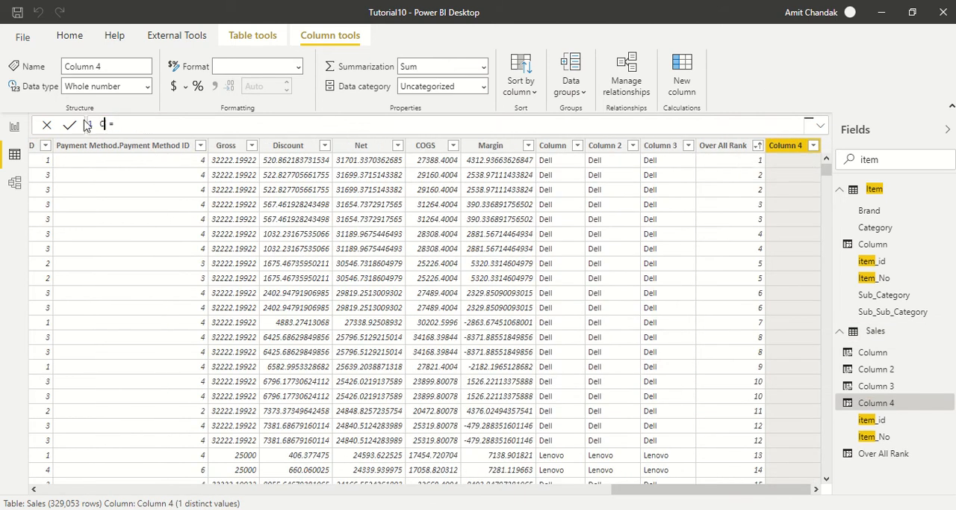
Define Customer Rank as RANKX over FILTER(ALL(Sales), Customer_id=EARLIER(Customer_id)), [Net], DESC, Dense
text(Customer Rank)
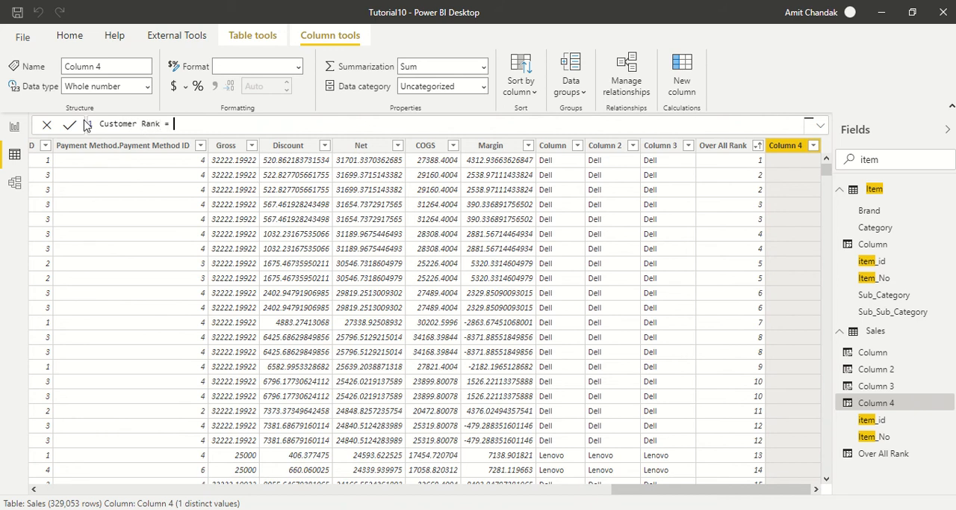
text(ran)
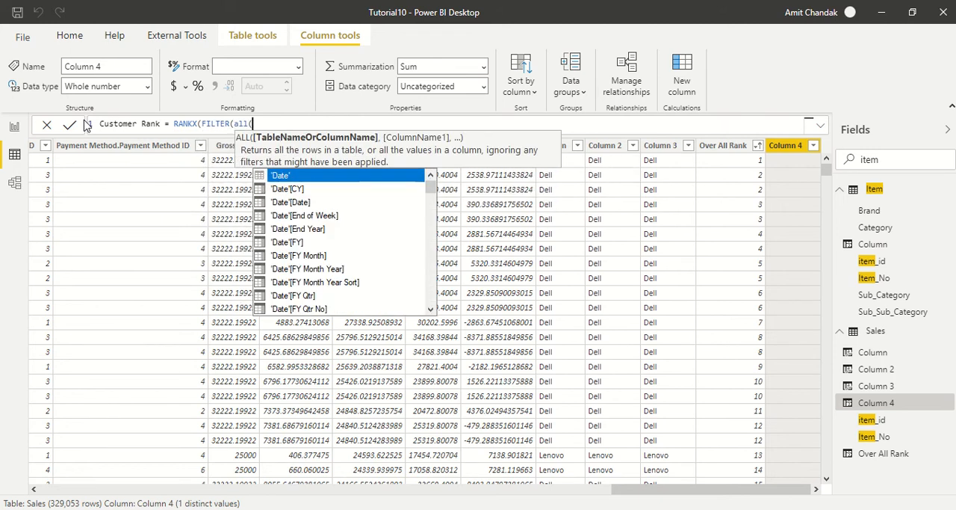
text(Sales),)
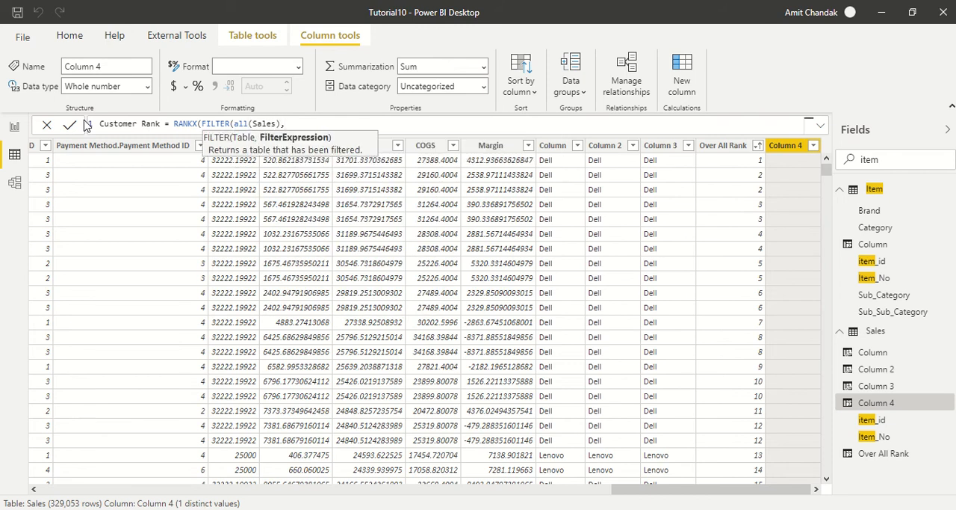
text(cu)
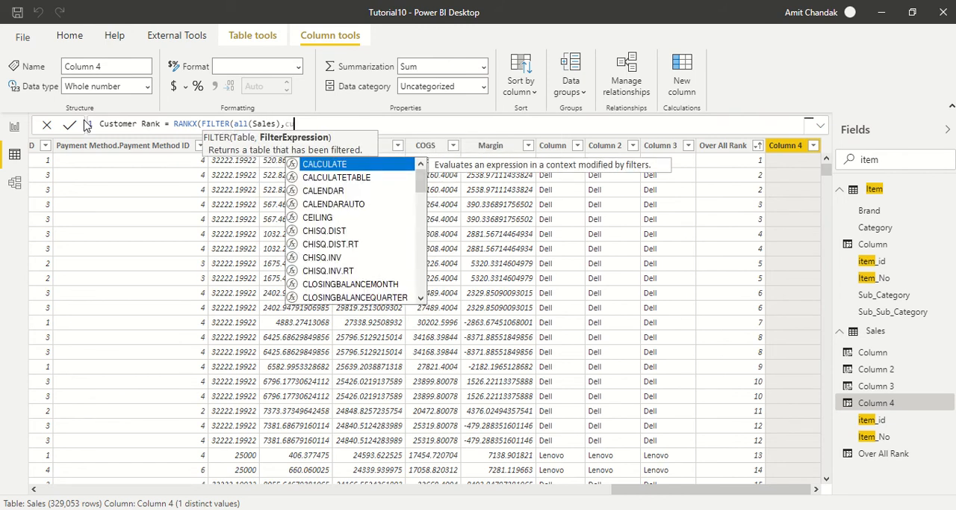
text(Sales[Customer_id])
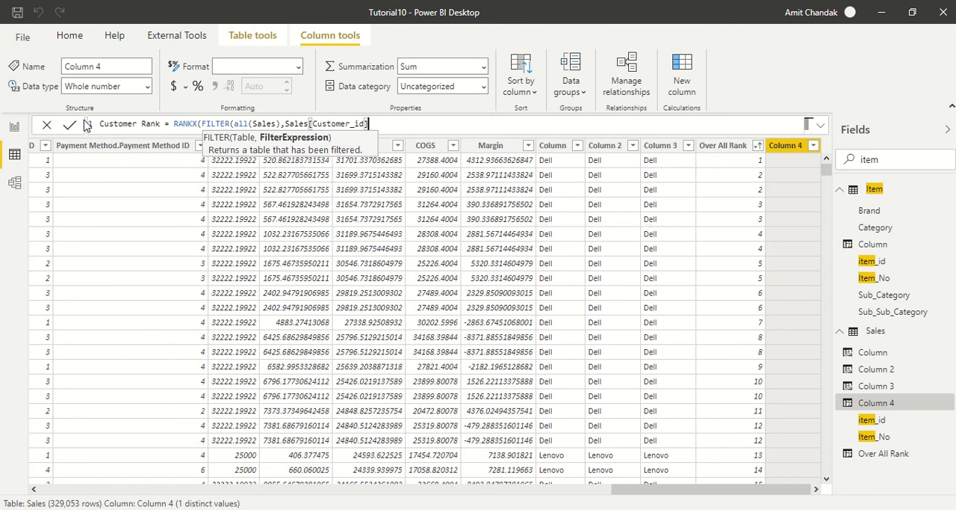
text(,=eal)
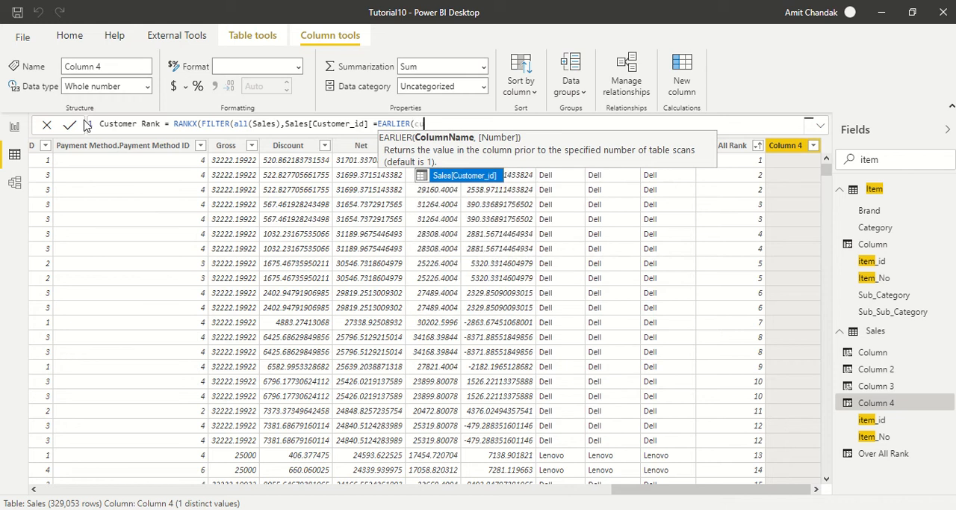
text(Sales[Customer_id])))
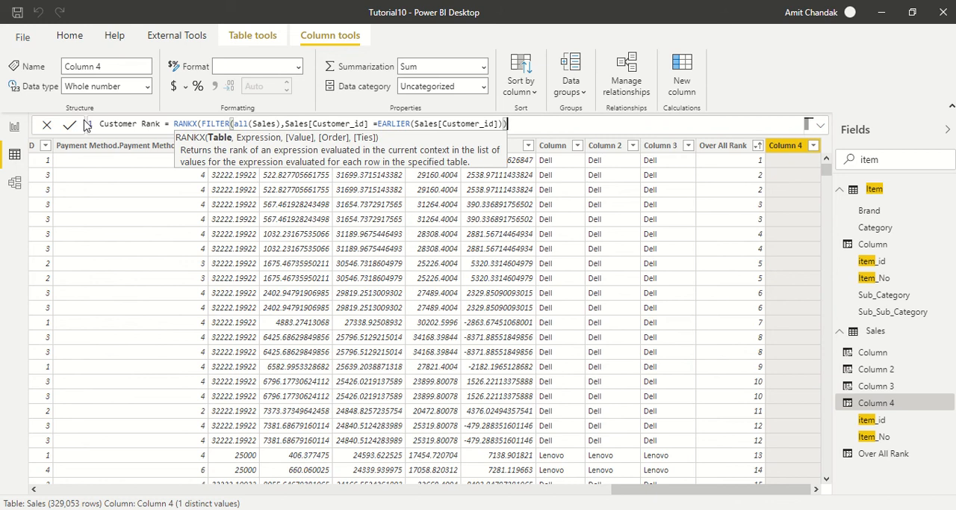
text(,)
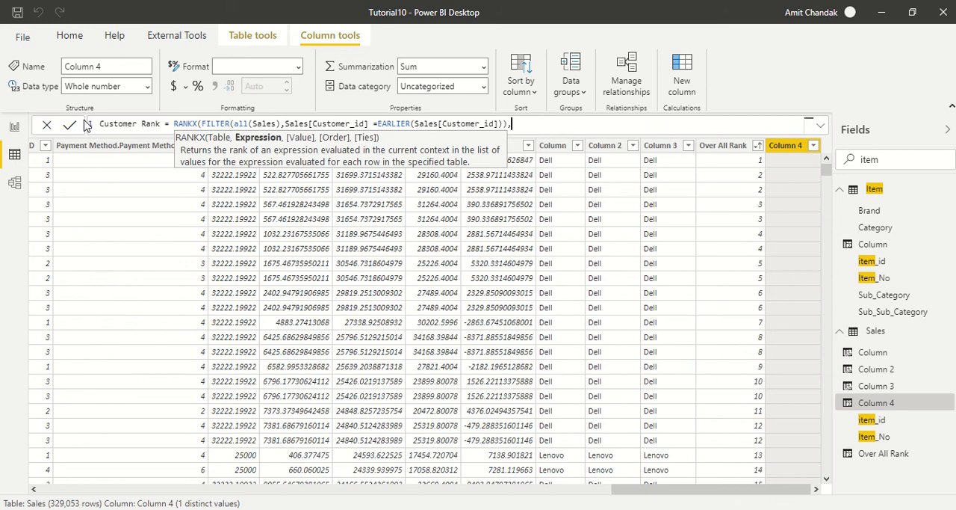
text([Net],)
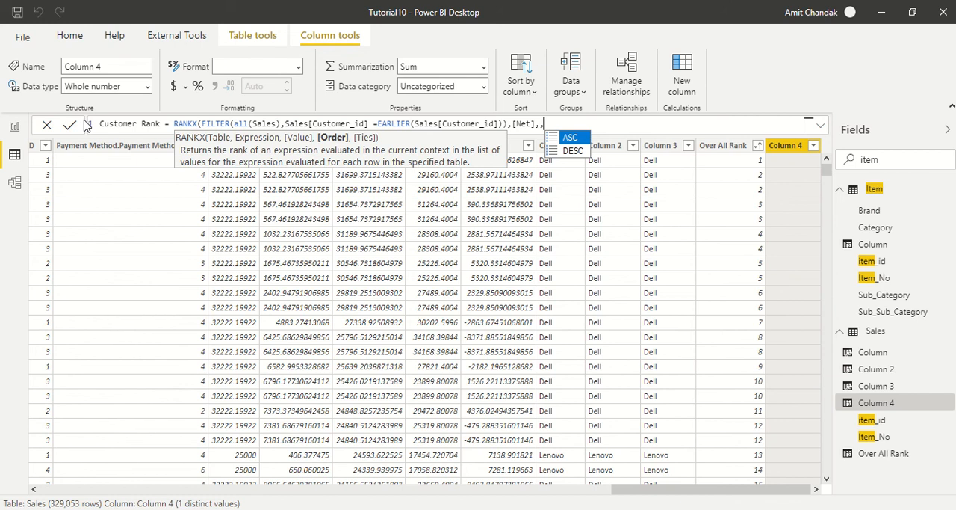
text(DESC,Dense))
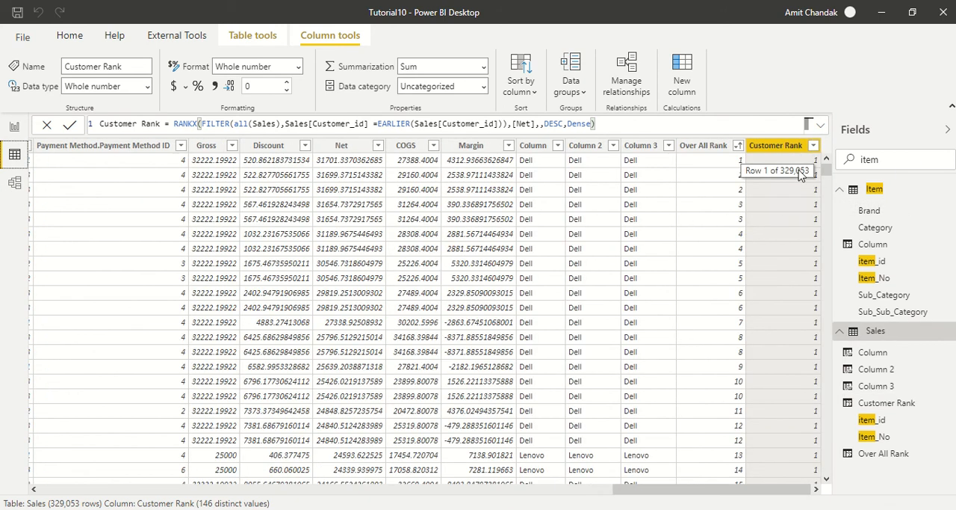
Filter Customer Rank to show only rank 1 rows
click(812, 145)
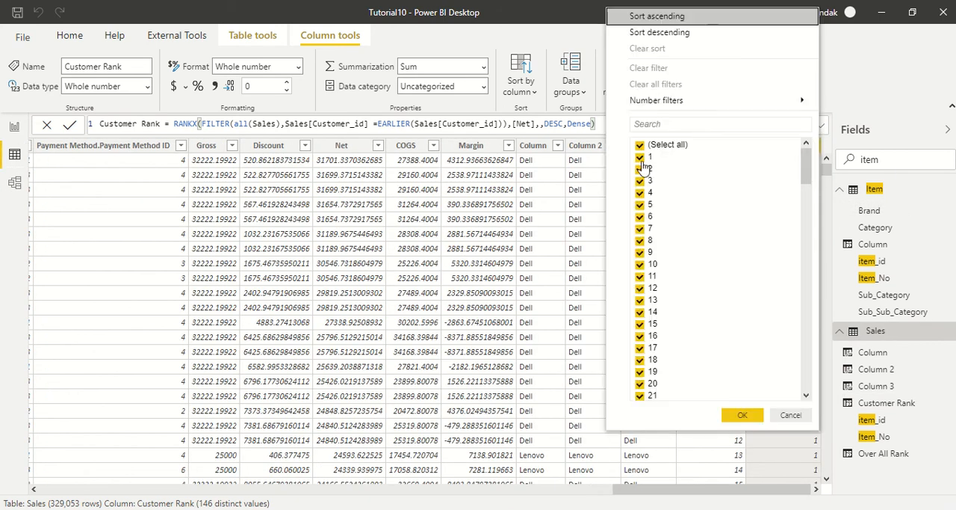
click(639, 145)
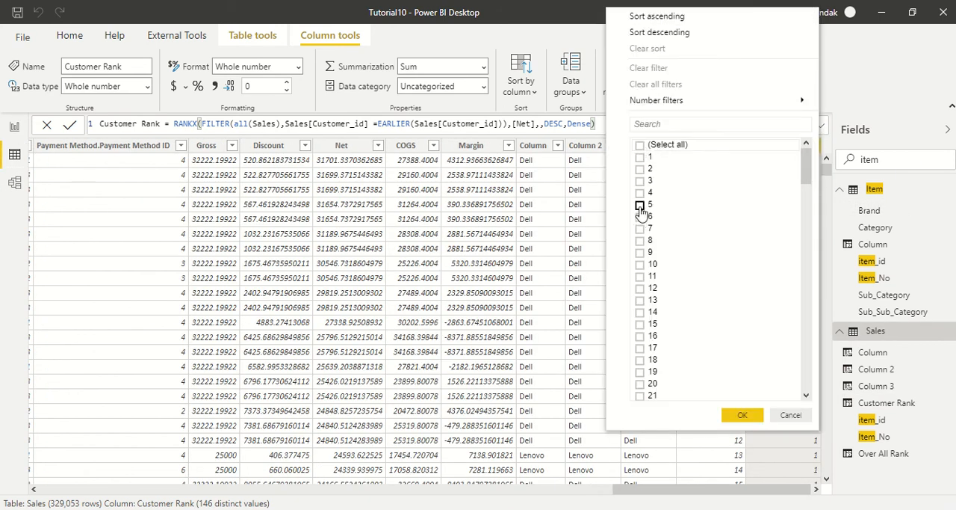
click(742, 414)
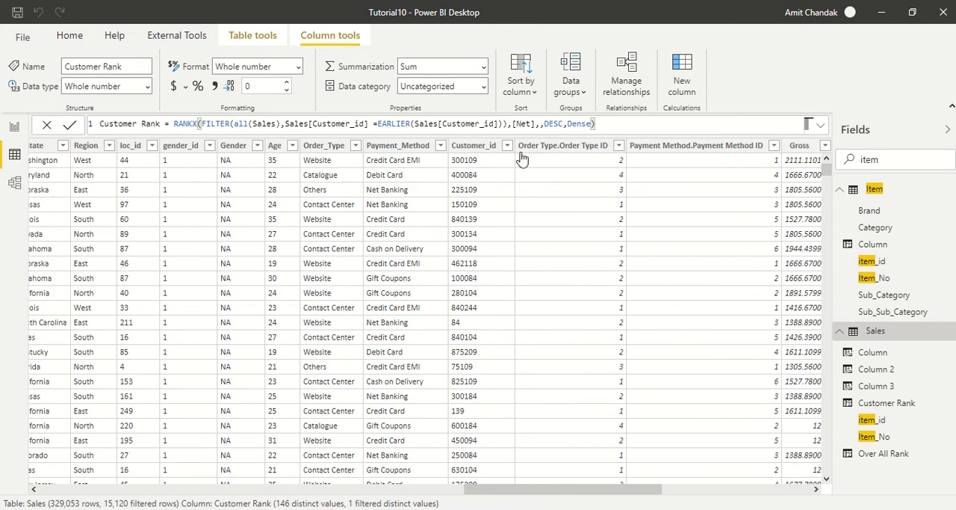
Filter Customer_id to customer 300109
click(504, 145)
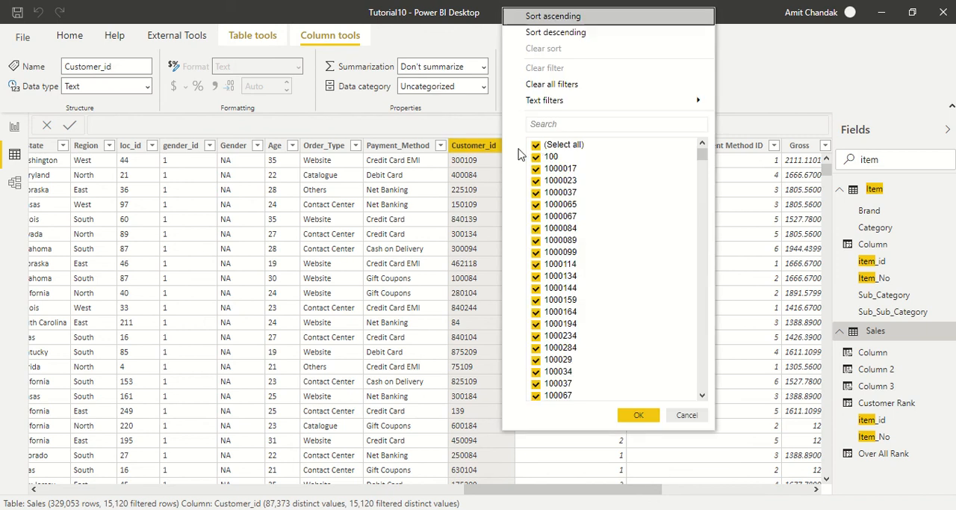
click(617, 123)
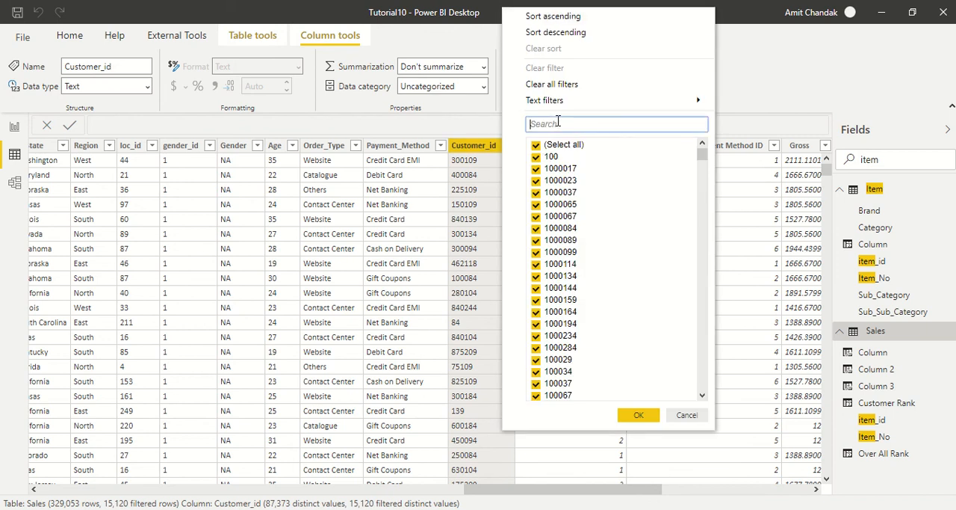
text(300109)
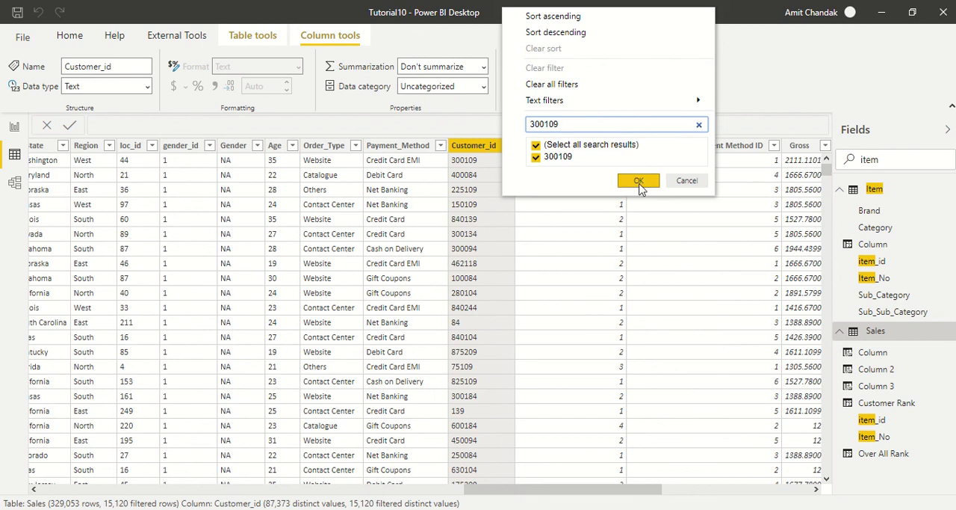
click(638, 180)
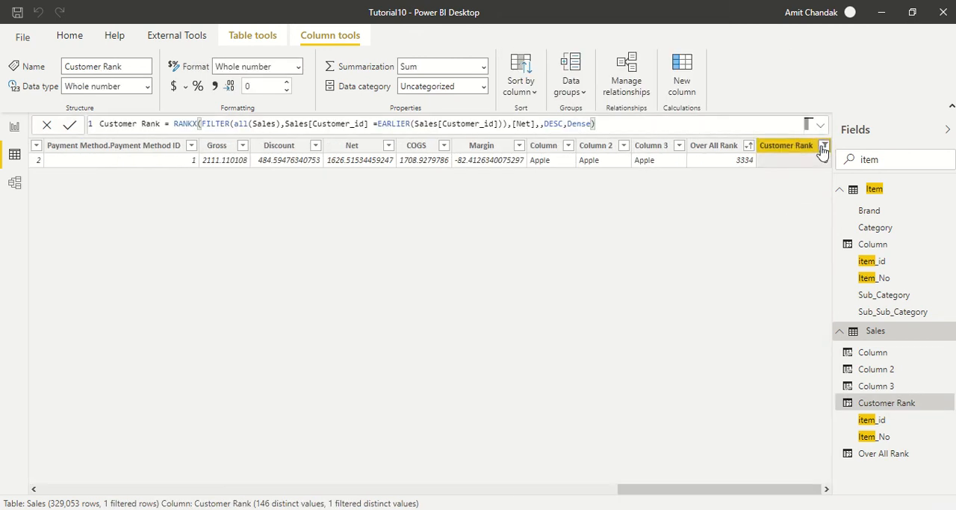
Select all Customer Rank values and scroll through customer 300109's ranks 1 to 114
click(824, 145)
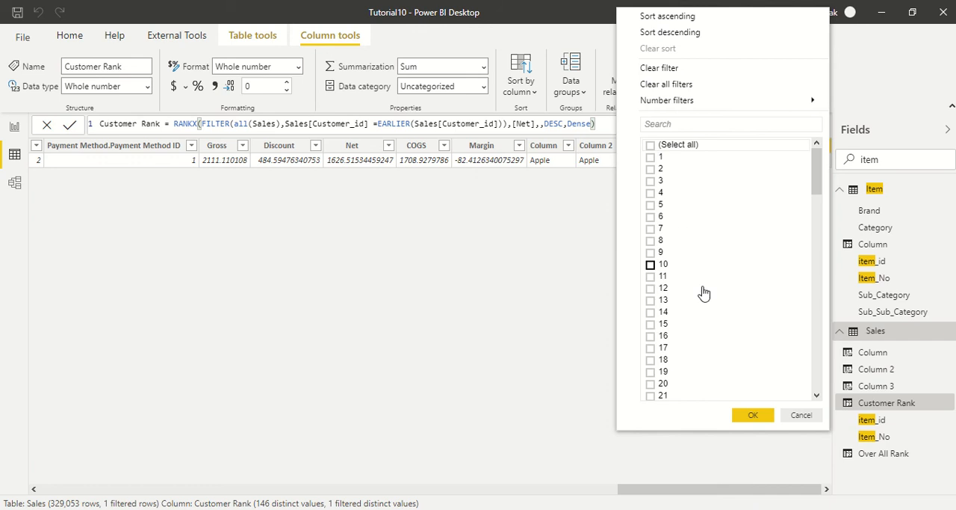
click(650, 145)
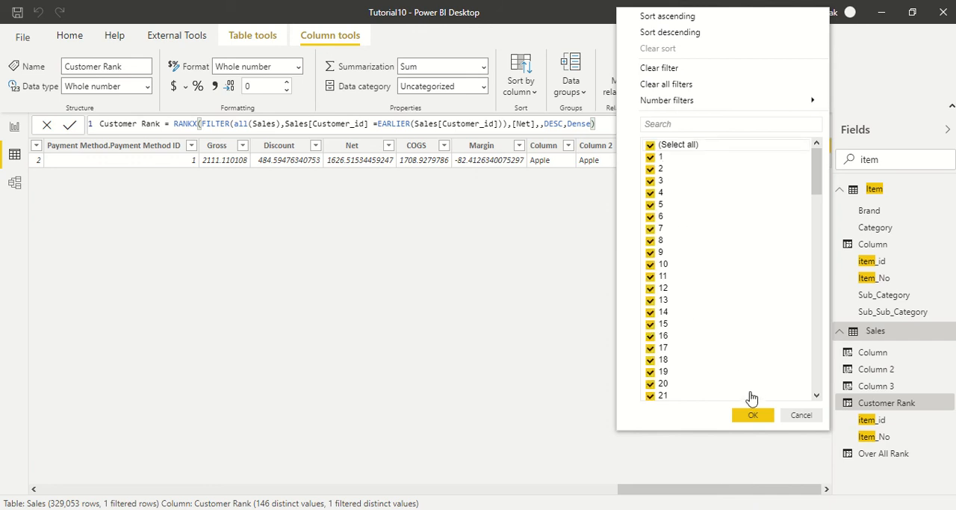
click(753, 414)
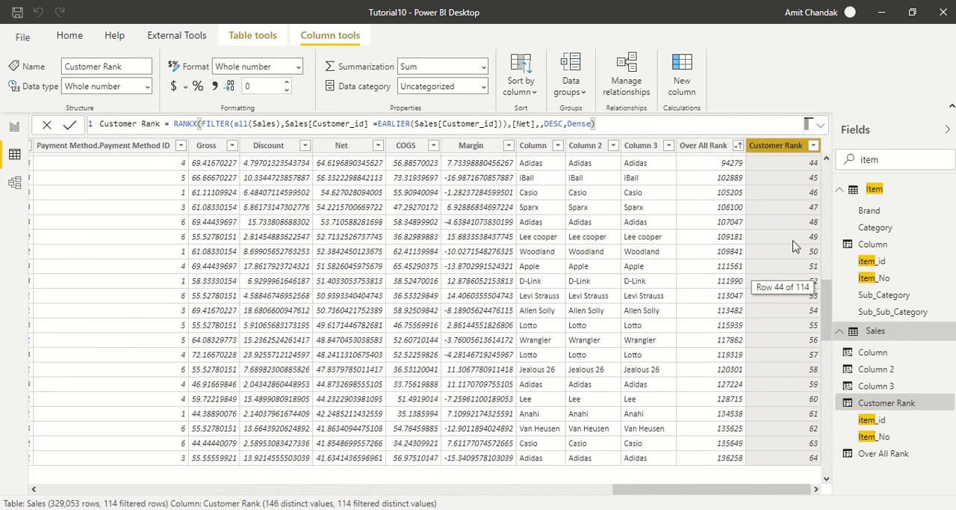
scroll(down, 3)
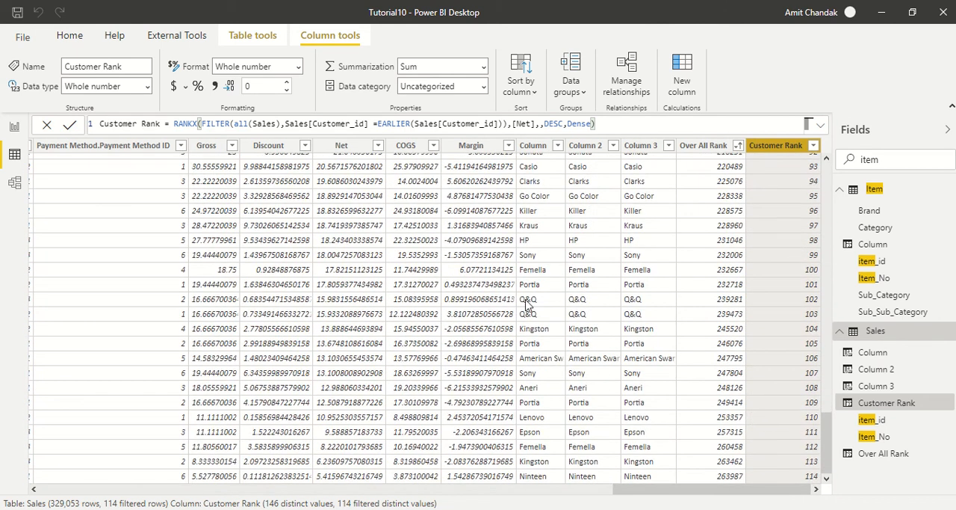